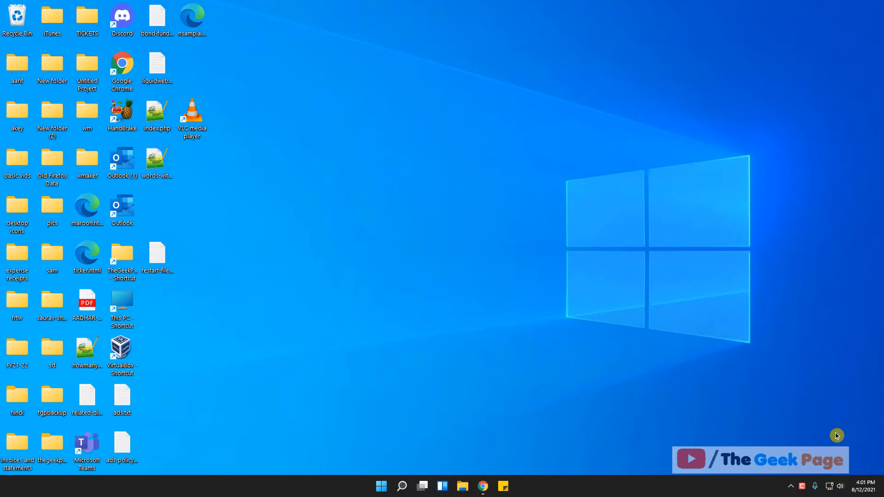
mouse_move(466, 322)
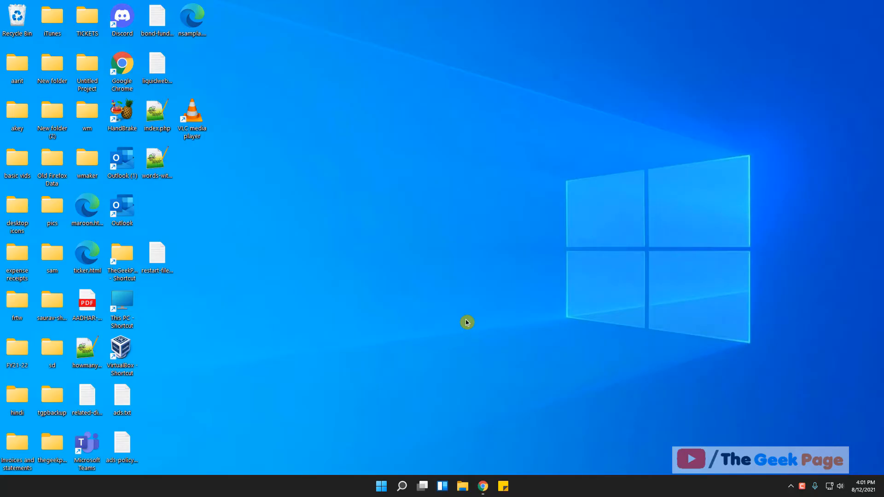
mouse_move(405, 395)
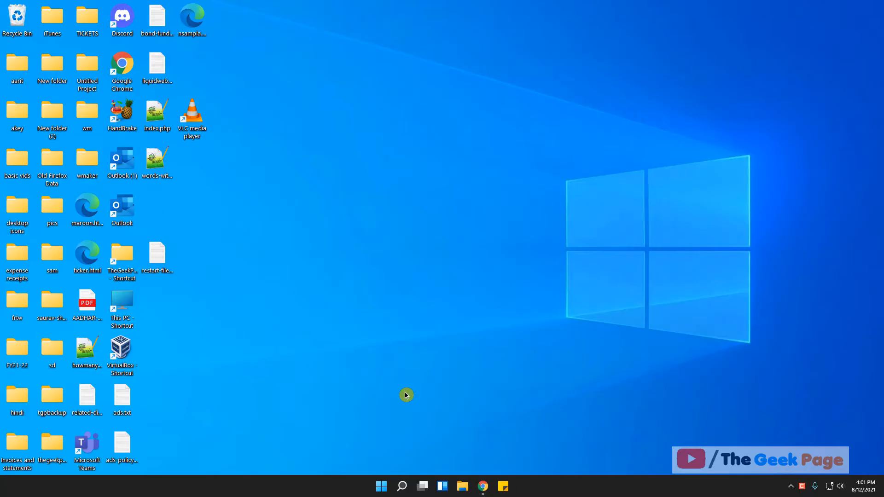
mouse_move(414, 471)
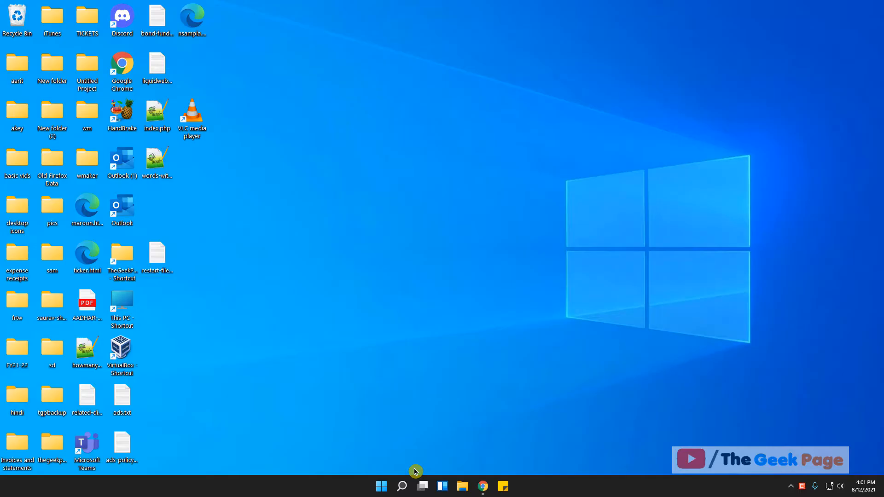
Search Windows for CHROME and reach the Google Chrome shortcut's file location.
left_click(401, 486)
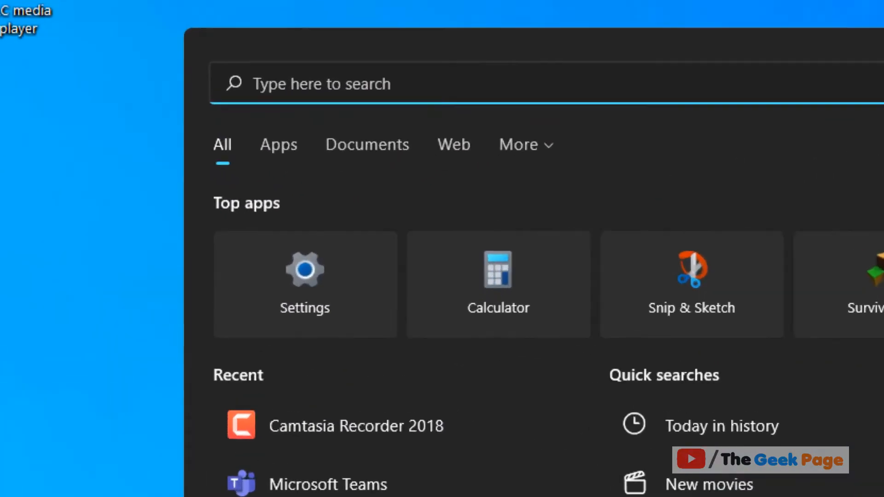
type("CHRO")
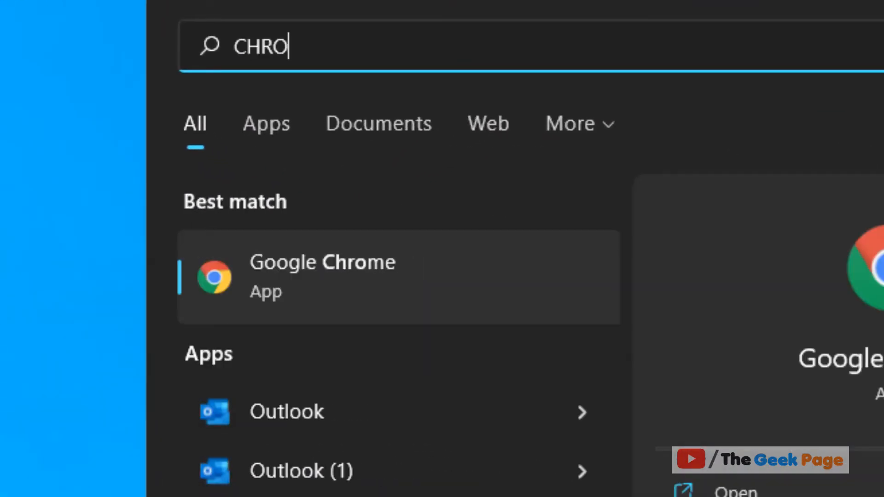
type("ME")
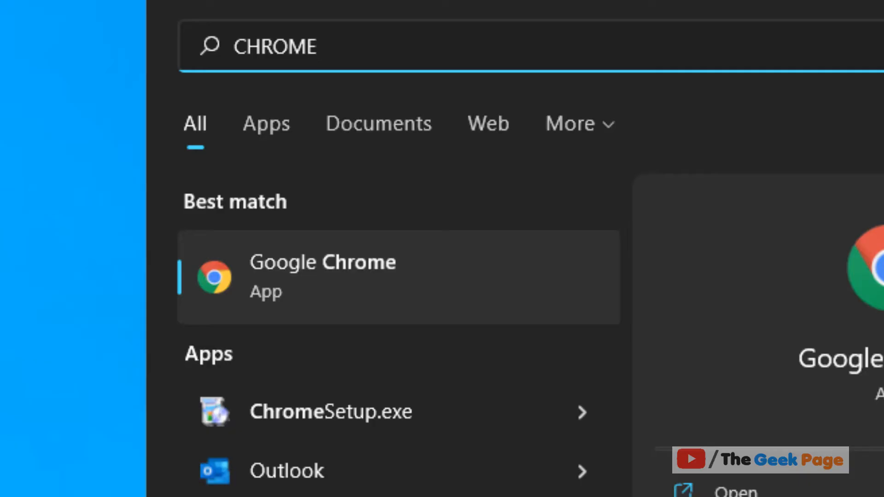
right_click(383, 276)
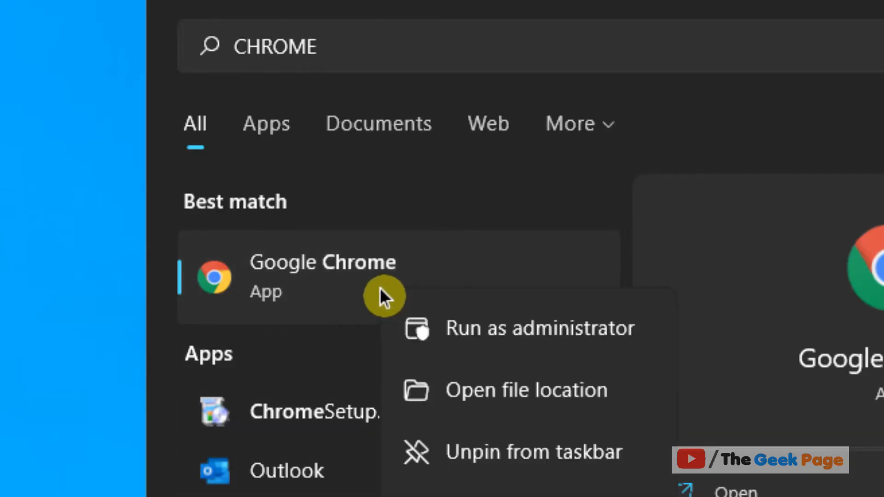
mouse_move(529, 391)
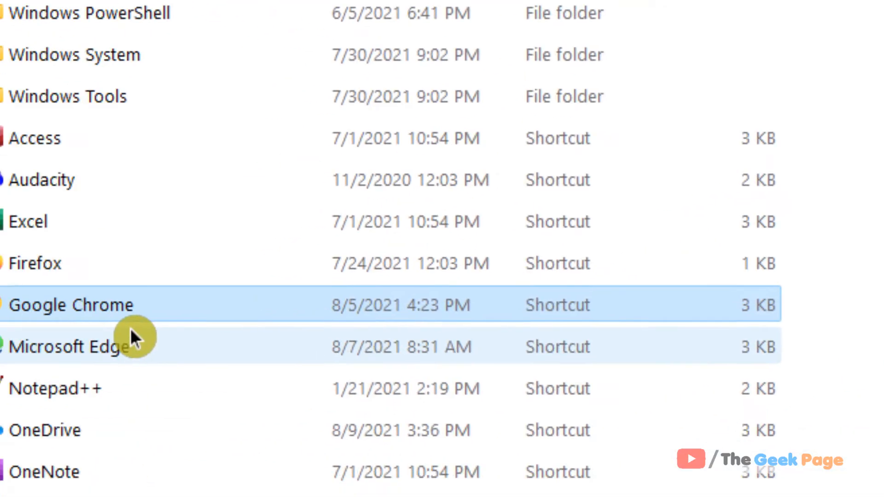
View the Google Chrome shortcut's Properties with its chrome.exe target path, then bring up Notepad.
right_click(70, 304)
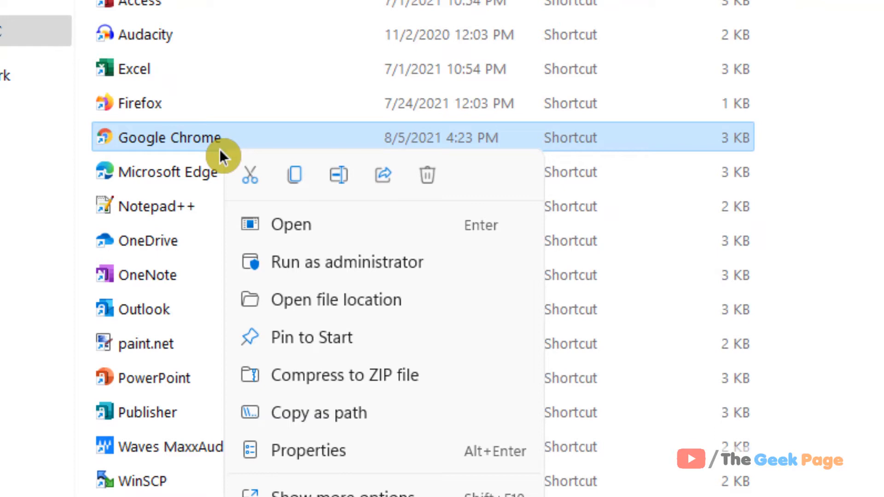
left_click(308, 450)
type("N")
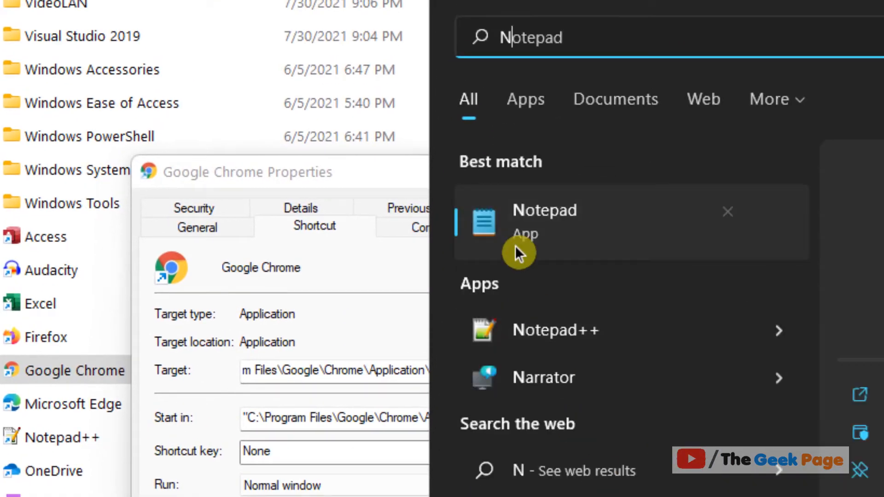
left_click(544, 220)
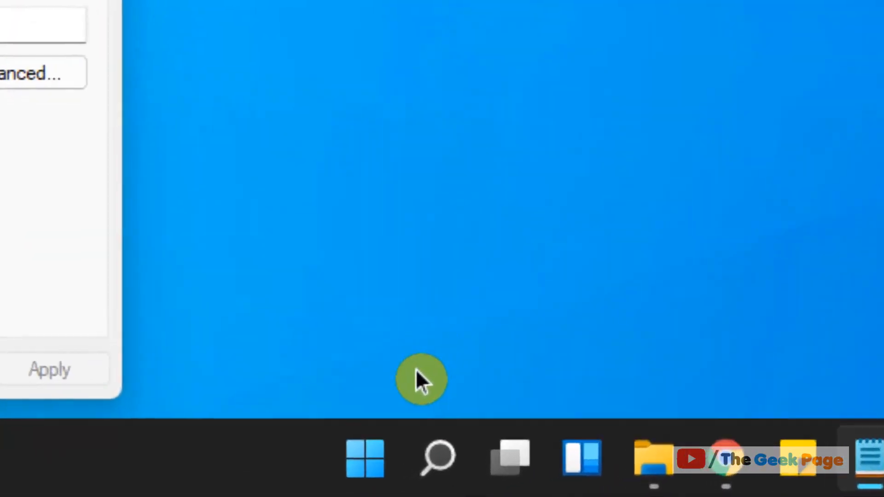
Run SHELL:STARTUP to show the empty user Startup folder in File Explorer.
right_click(364, 457)
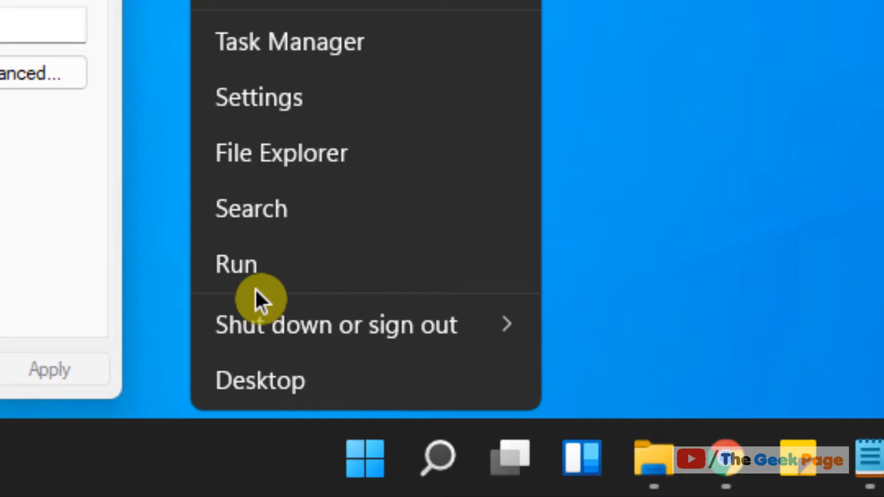
left_click(235, 263)
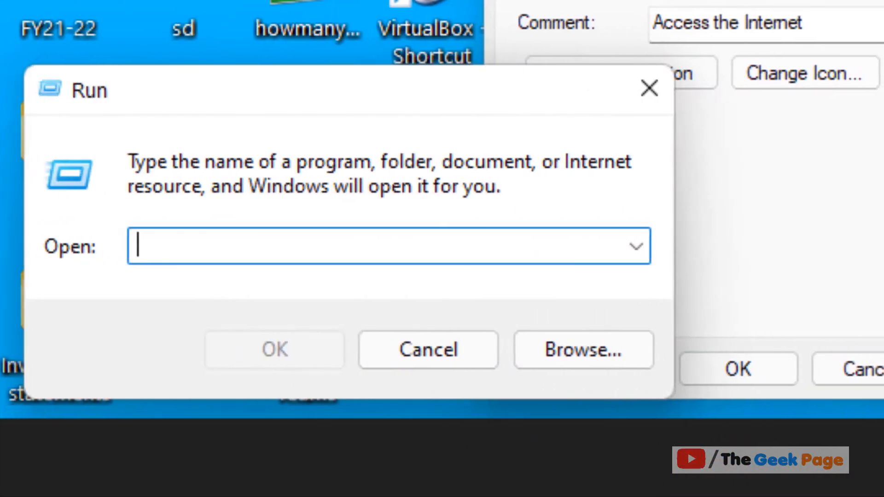
type("SHELL")
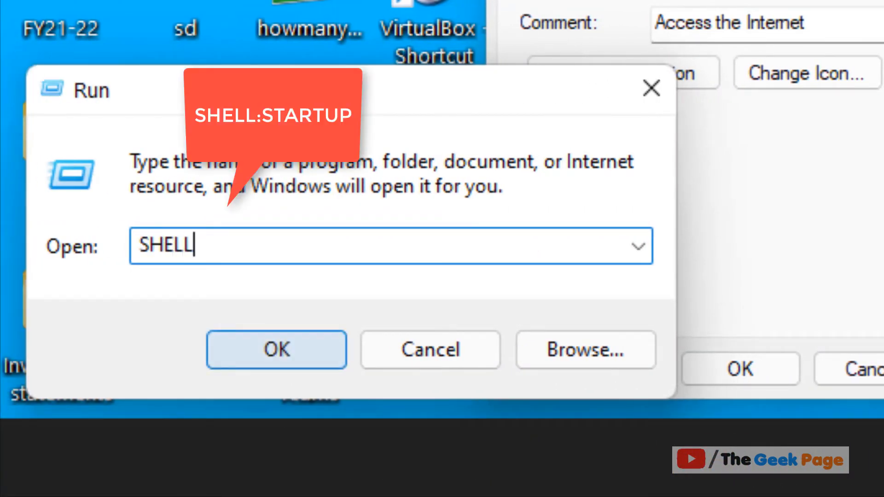
type(":START")
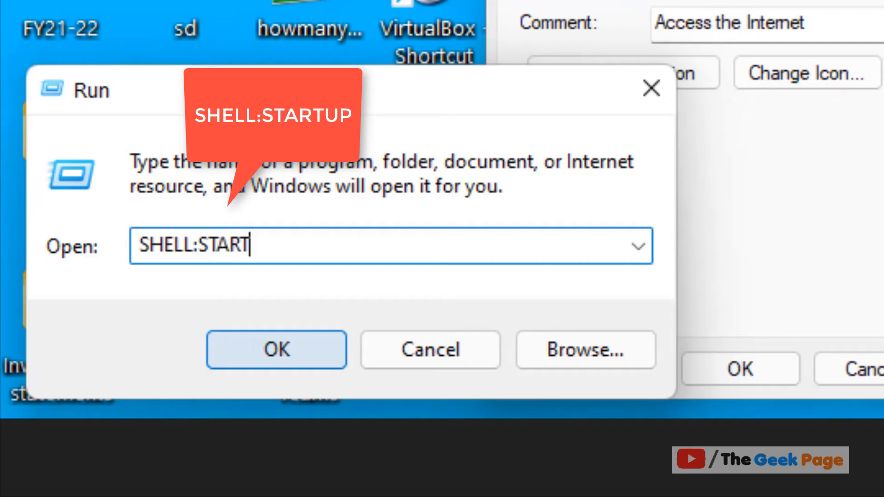
type("UP")
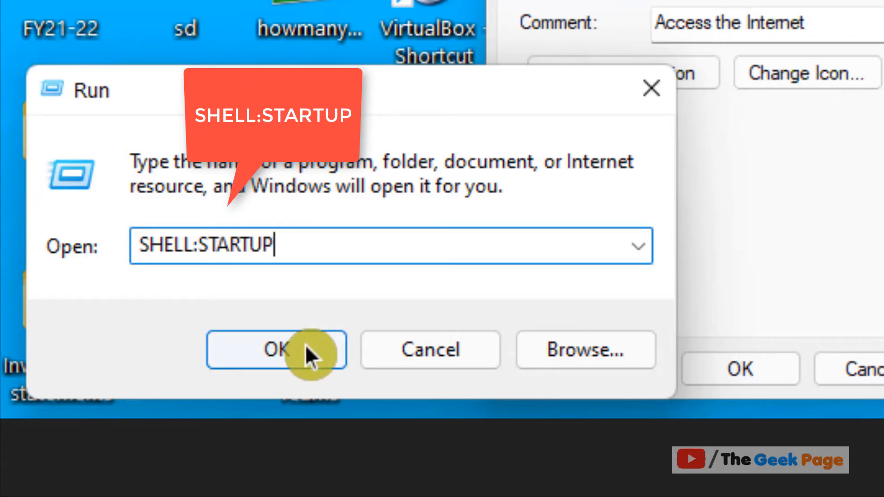
left_click(276, 350)
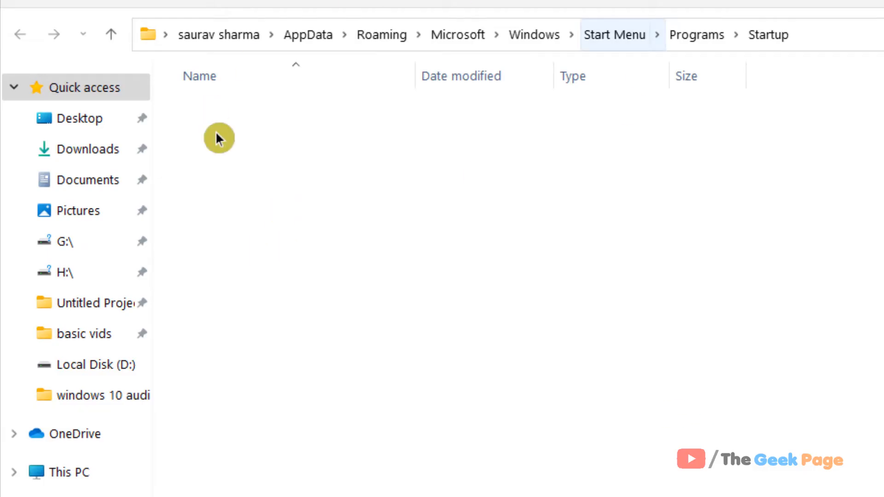
Create a new shortcut in the Startup folder targeting the pasted chrome.exe path, named chrome.exe.
right_click(220, 141)
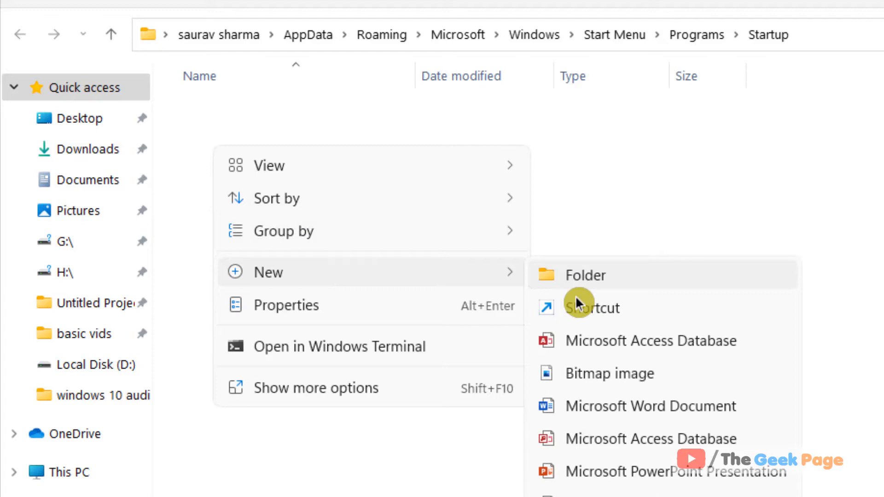
left_click(592, 306)
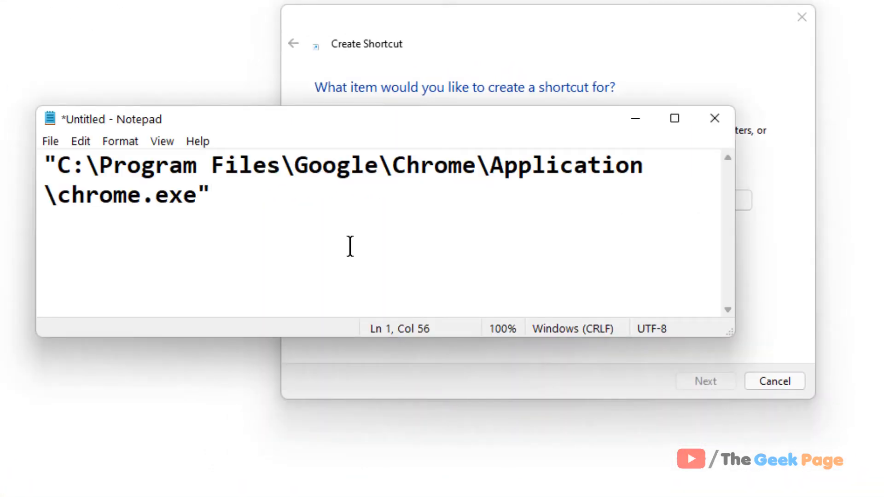
key("ctrl+a")
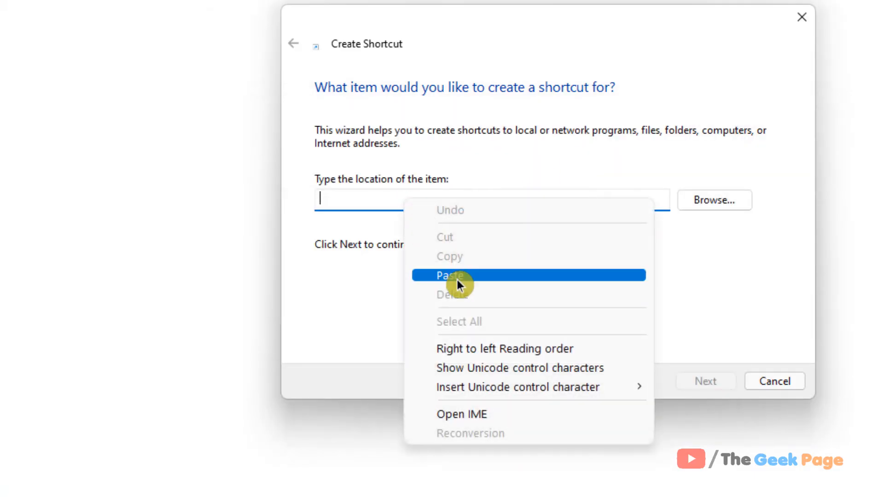
left_click(451, 275)
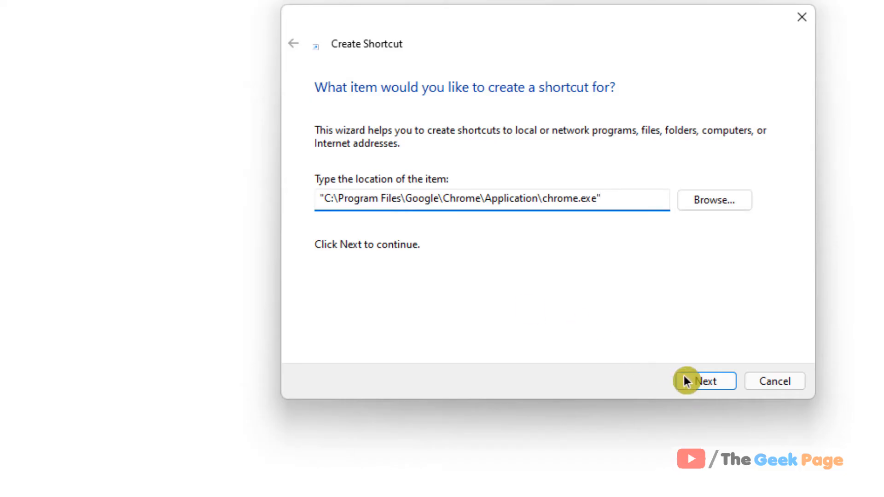
left_click(704, 381)
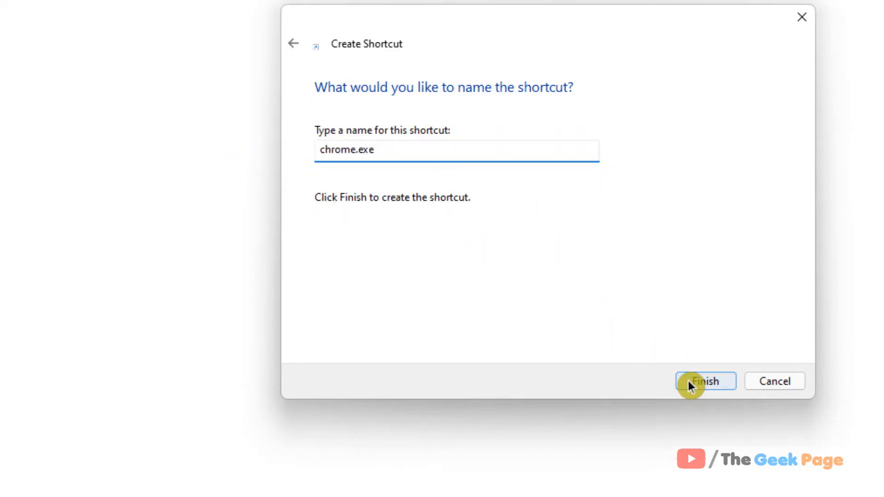
left_click(704, 381)
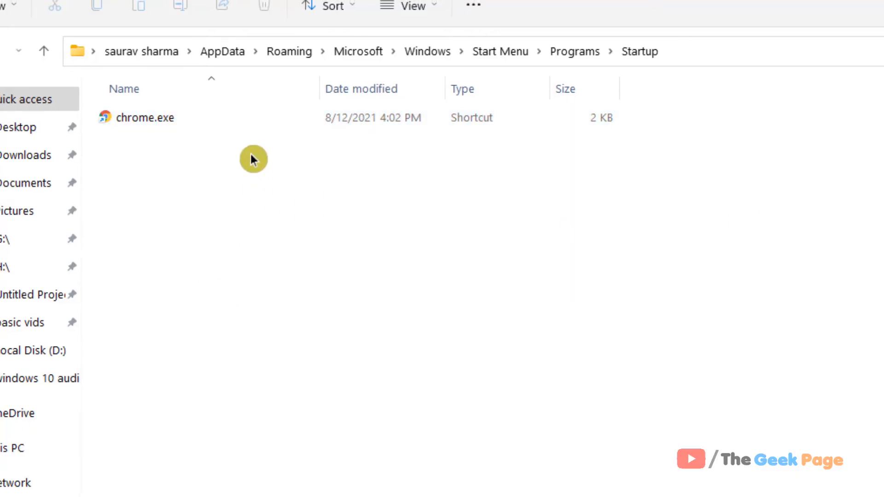
mouse_move(290, 191)
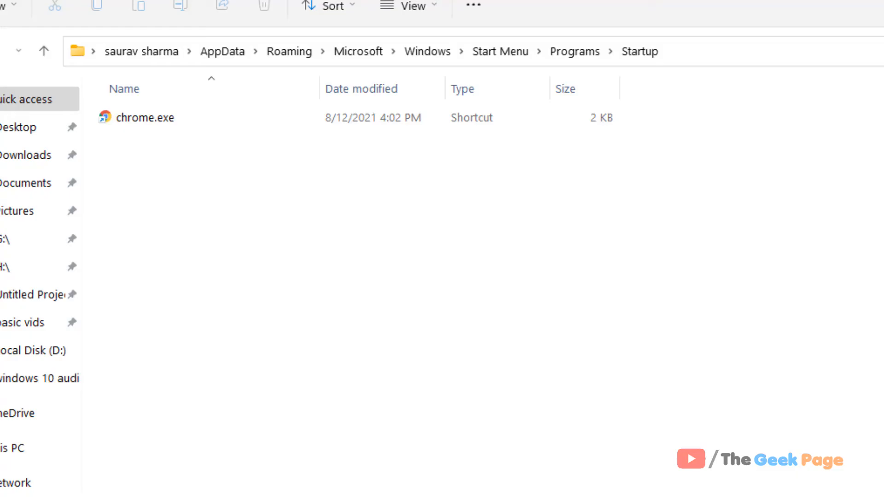
Check Task Manager's Startup list shows Google Chrome as Enabled, then close it.
right_click(480, 477)
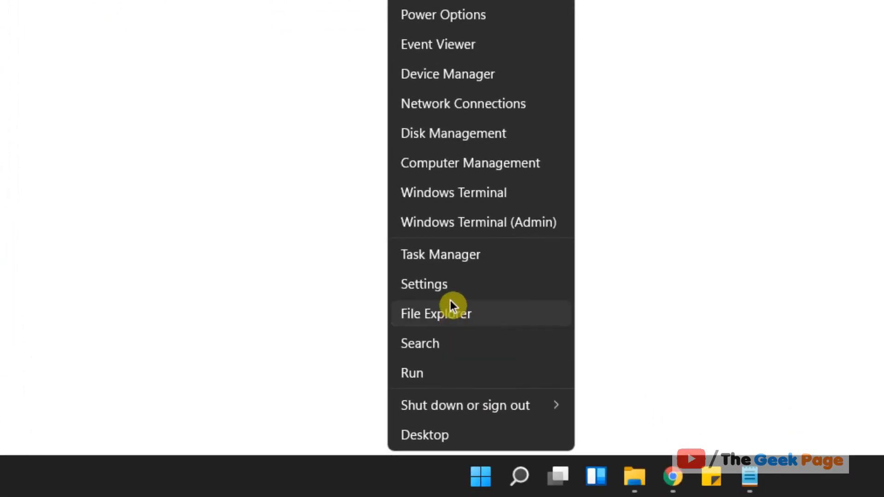
mouse_move(469, 263)
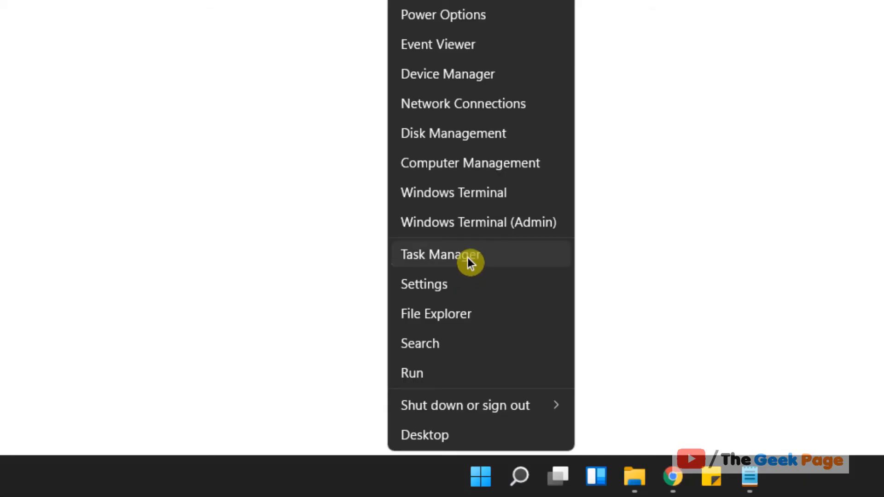
left_click(440, 254)
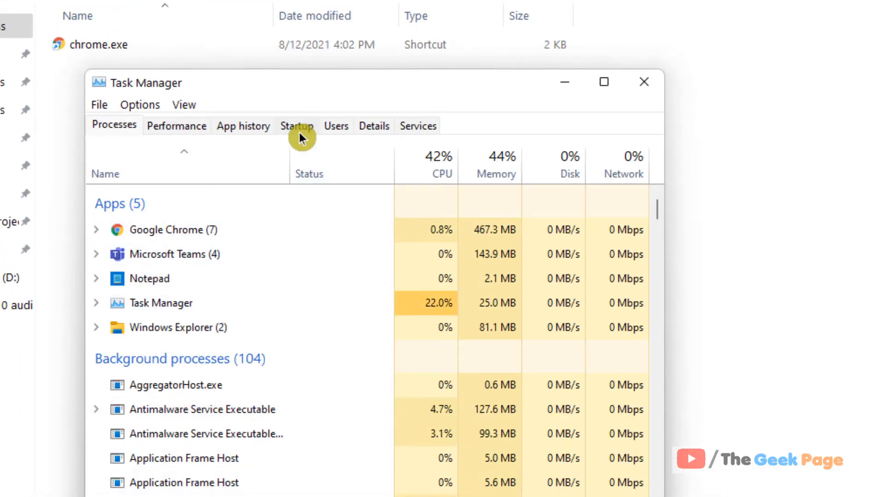
left_click(296, 126)
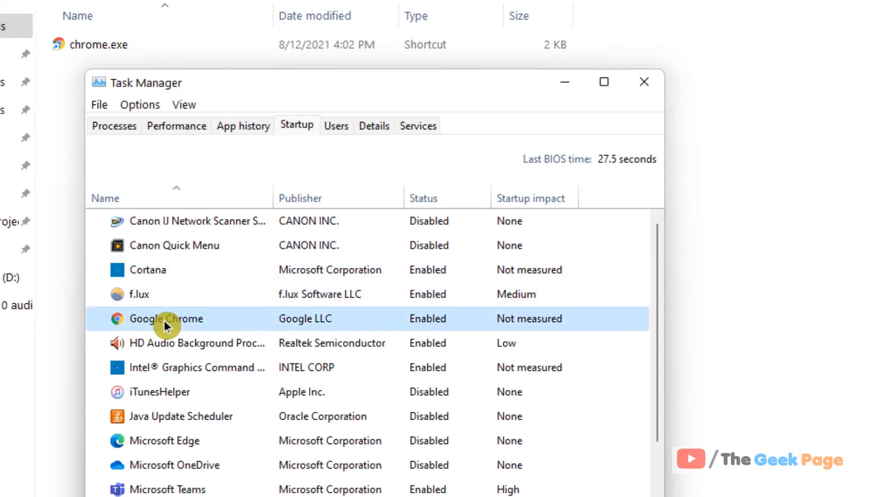
mouse_move(454, 337)
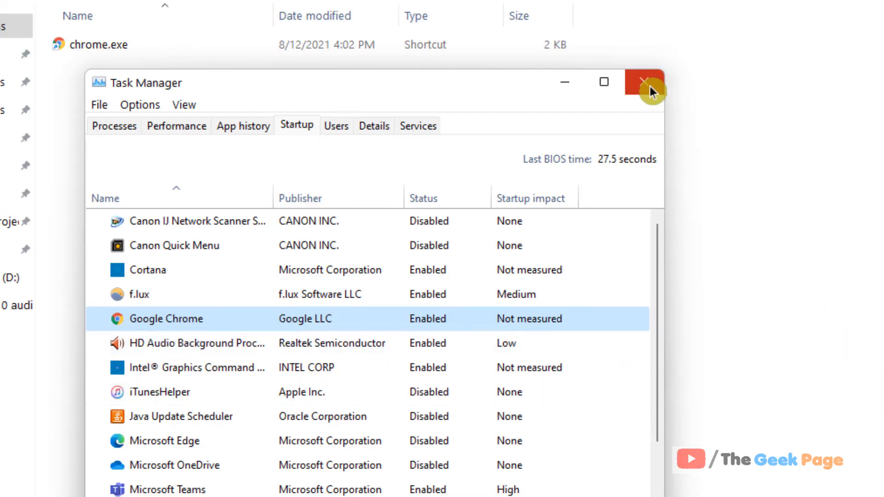
left_click(651, 82)
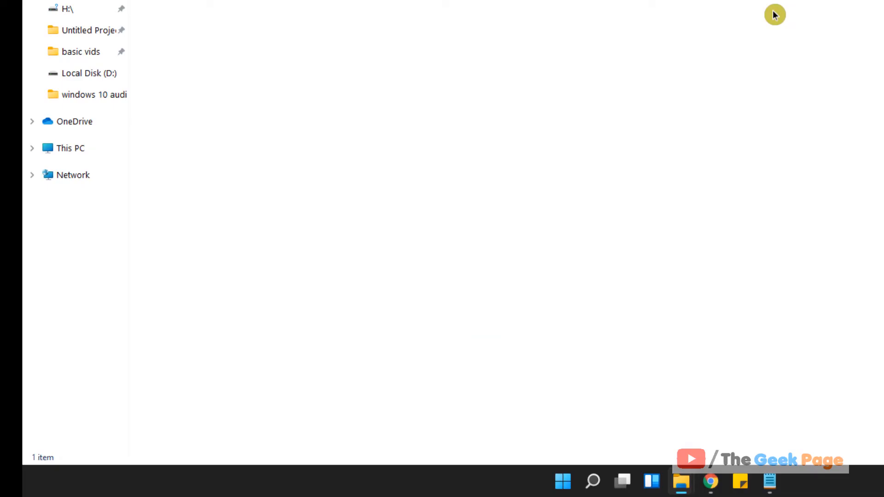
Run SHELL:STARTUP again to reopen the Startup folder.
right_click(561, 481)
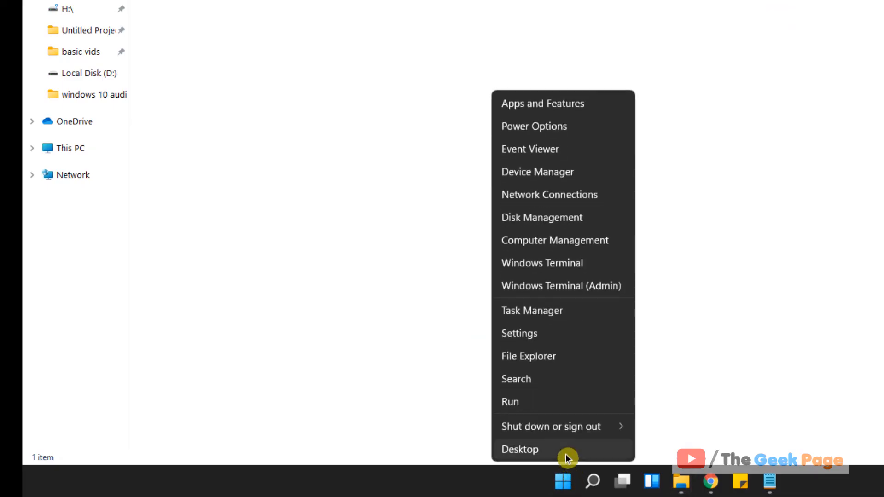
left_click(509, 401)
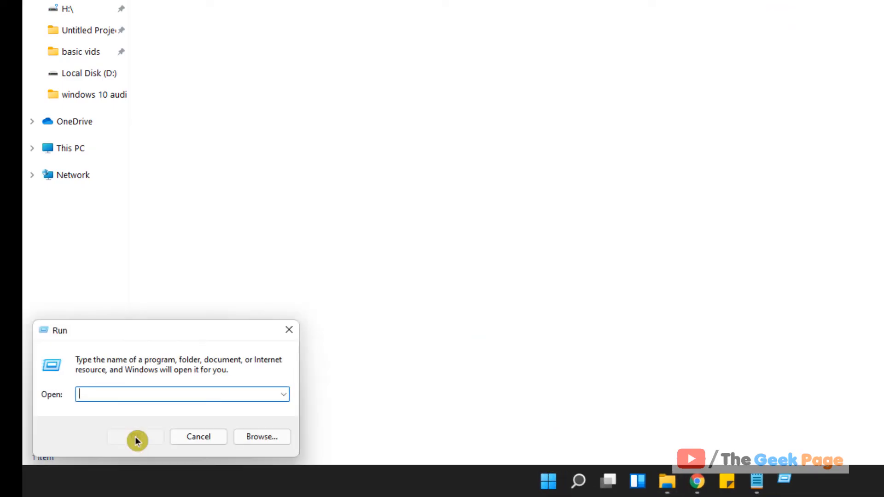
type("SHE")
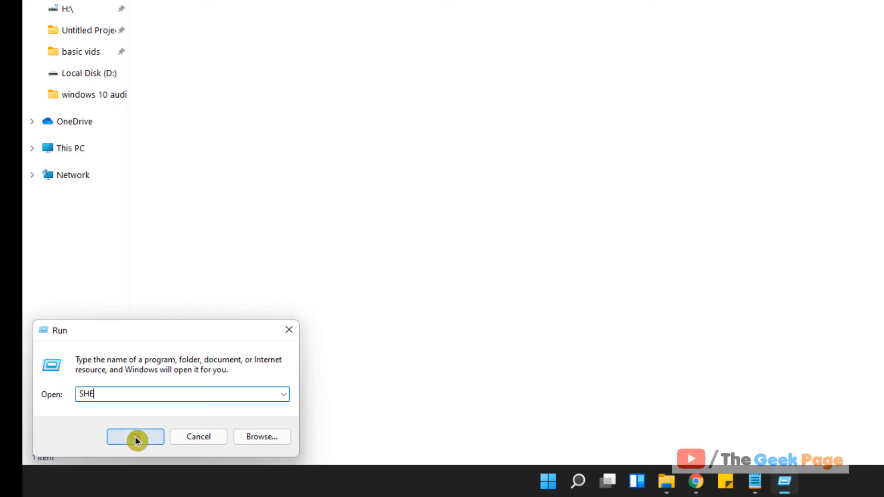
type("LL:STA")
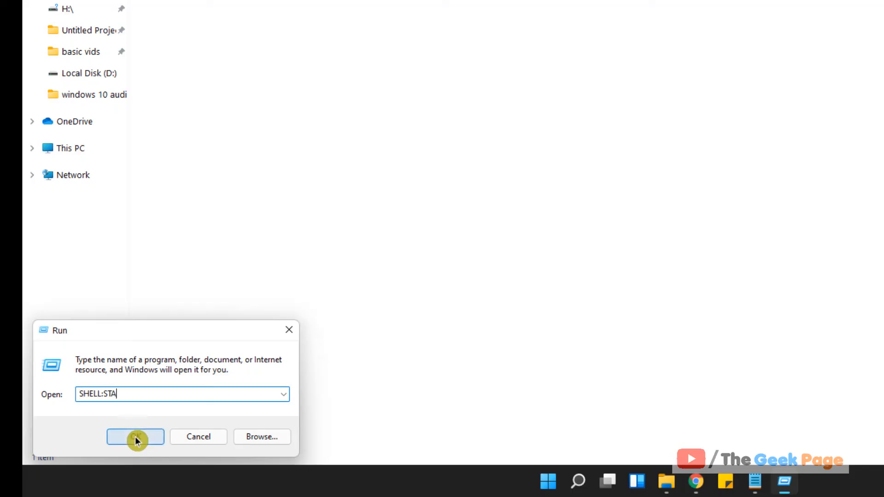
type("RT")
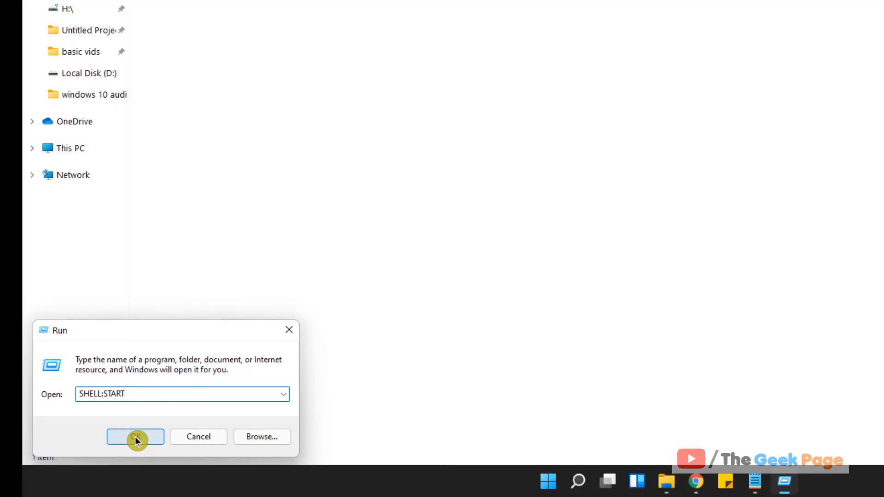
type("UP")
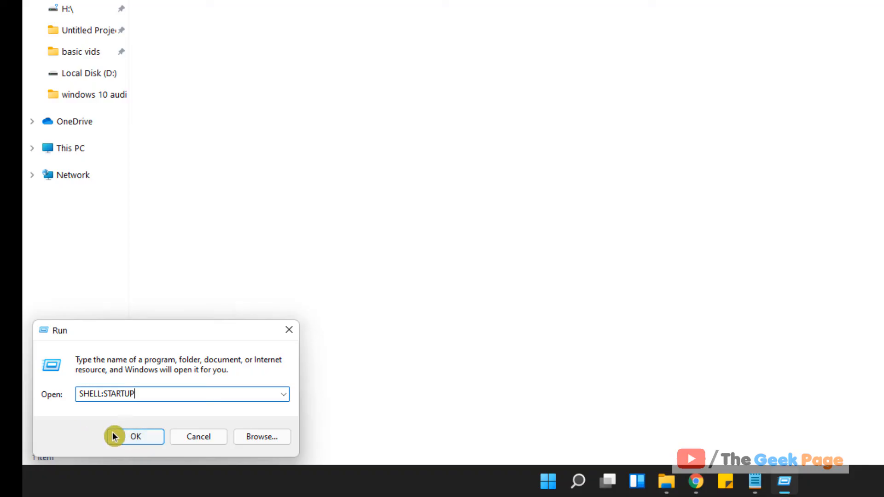
left_click(135, 436)
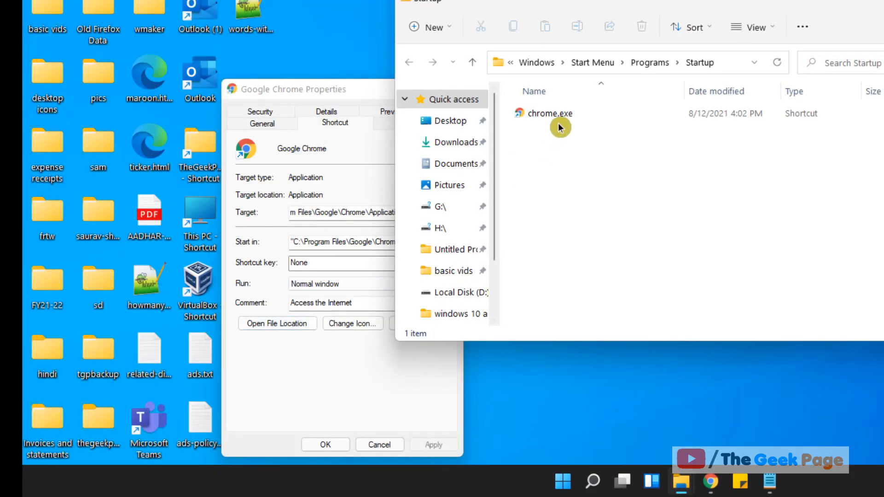
Select the chrome.exe shortcut and list its available actions.
left_click(547, 113)
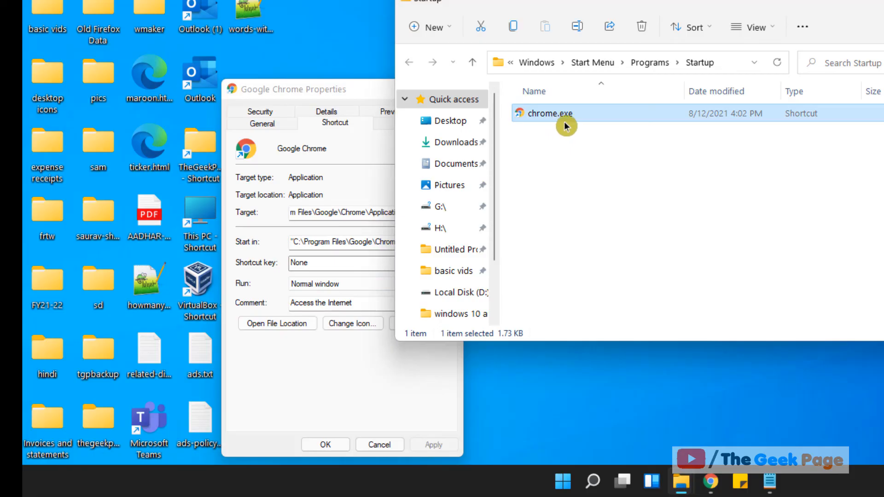
right_click(544, 113)
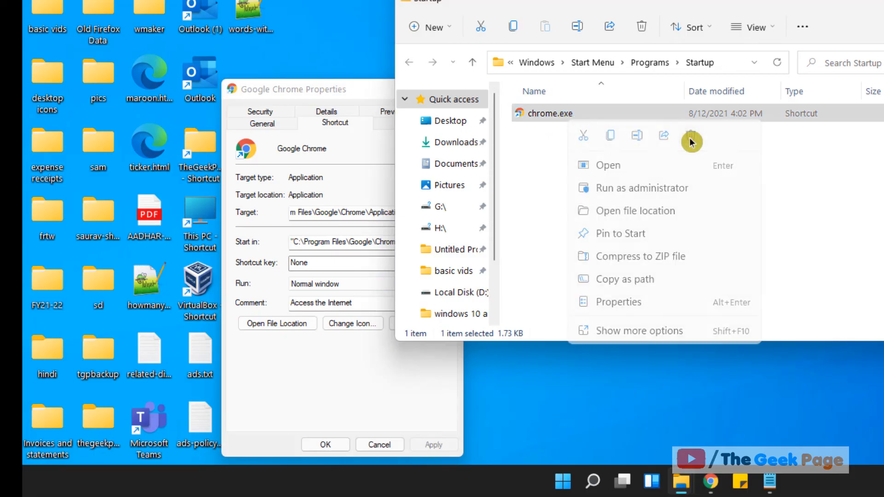